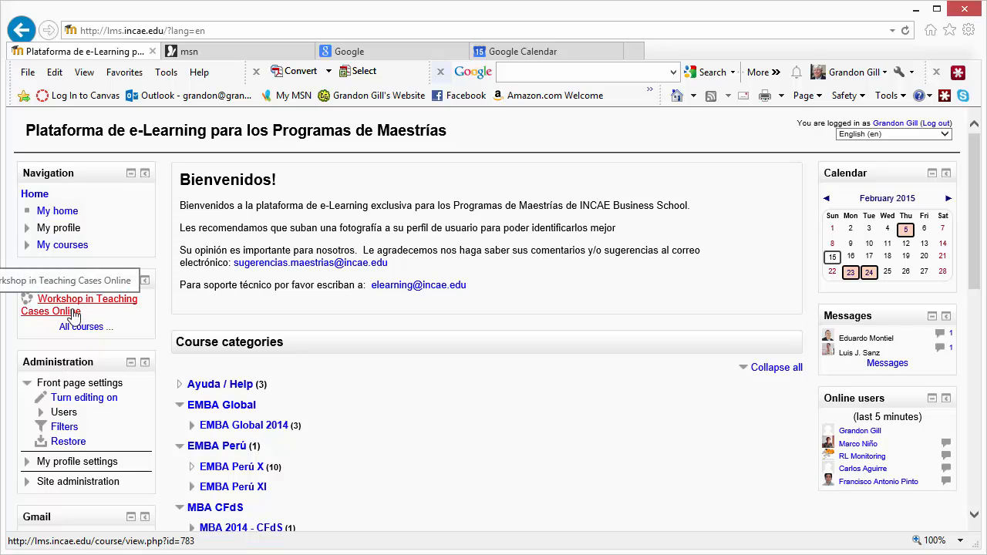
# Enter the Workshop in Teaching Cases Online course and its Questions forum
pyautogui.click(87, 305)
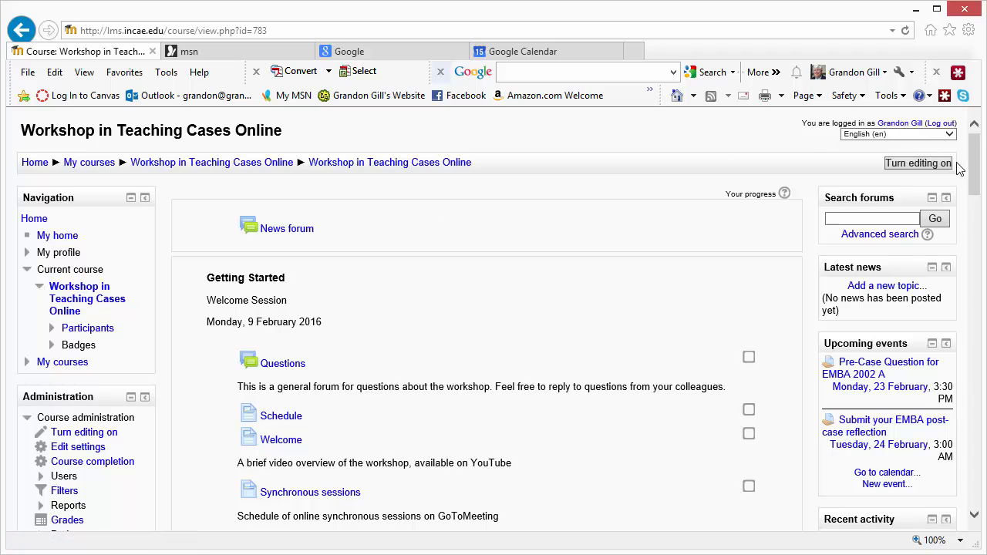
pyautogui.moveTo(283, 363)
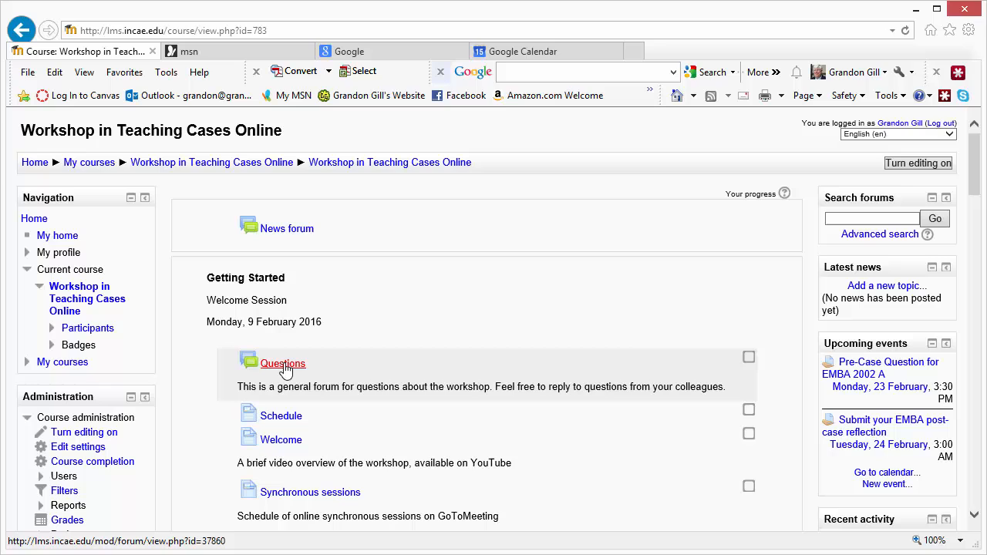
pyautogui.click(283, 363)
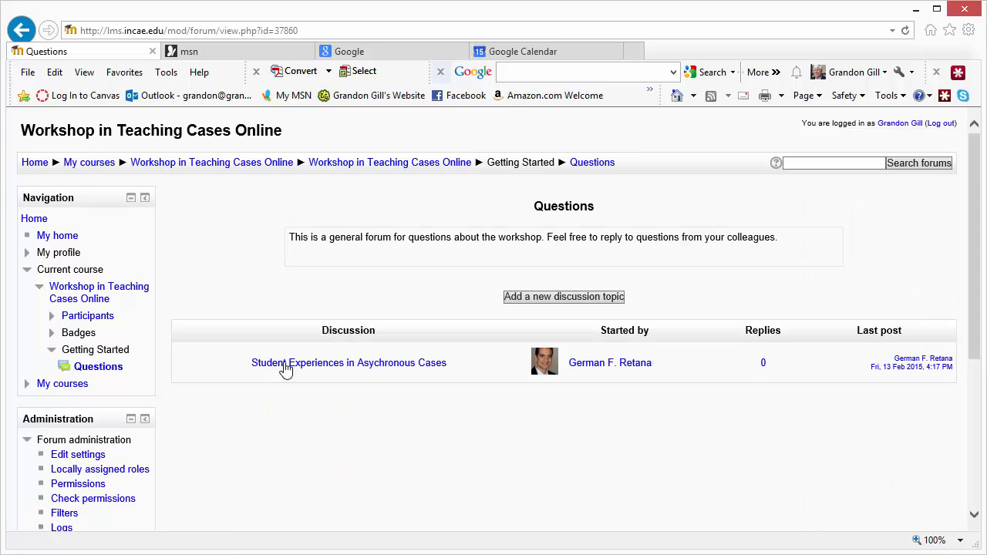
pyautogui.moveTo(302, 404)
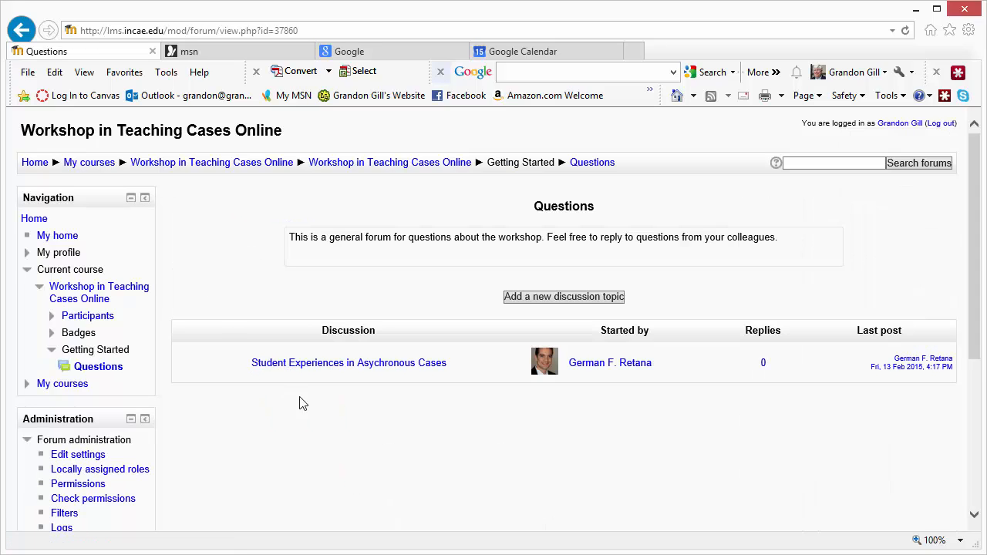
pyautogui.moveTo(77, 454)
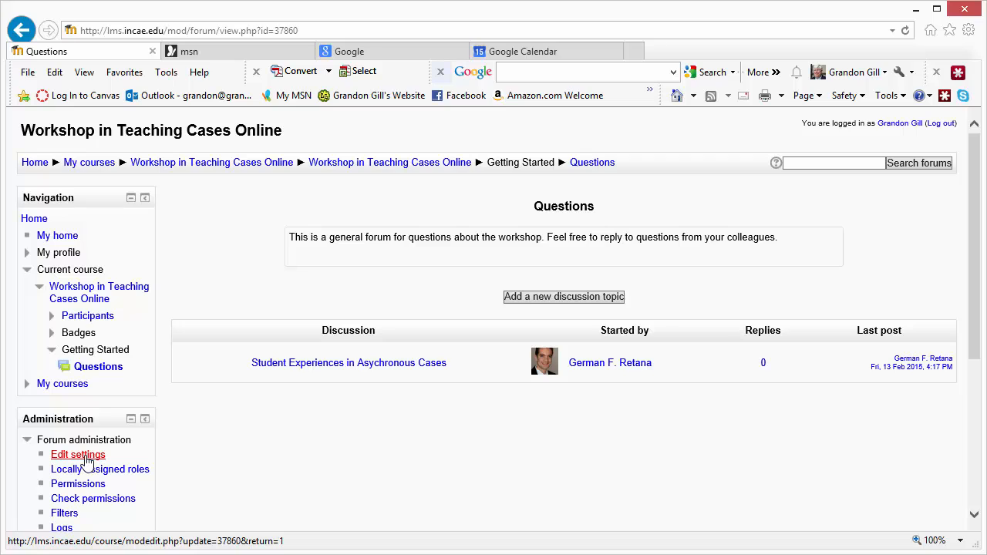
# Edit the Questions forum settings and expand the Ratings section's aggregate type options
pyautogui.click(77, 454)
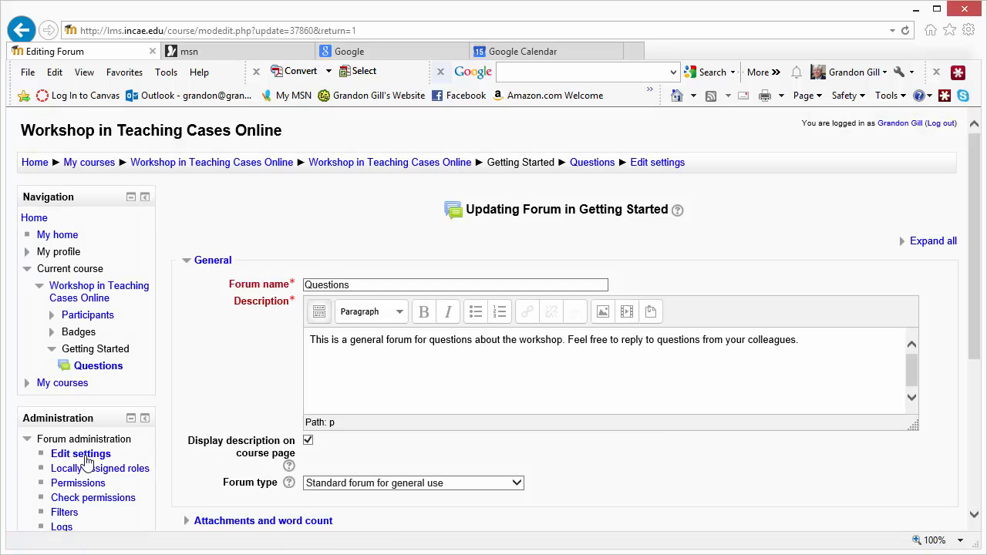
pyautogui.moveTo(973, 191)
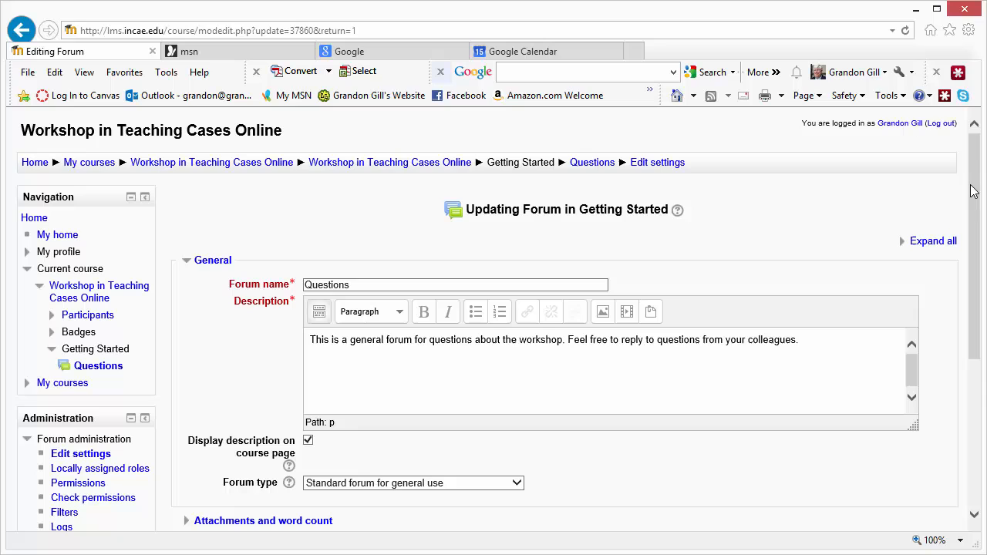
pyautogui.scroll(-3)
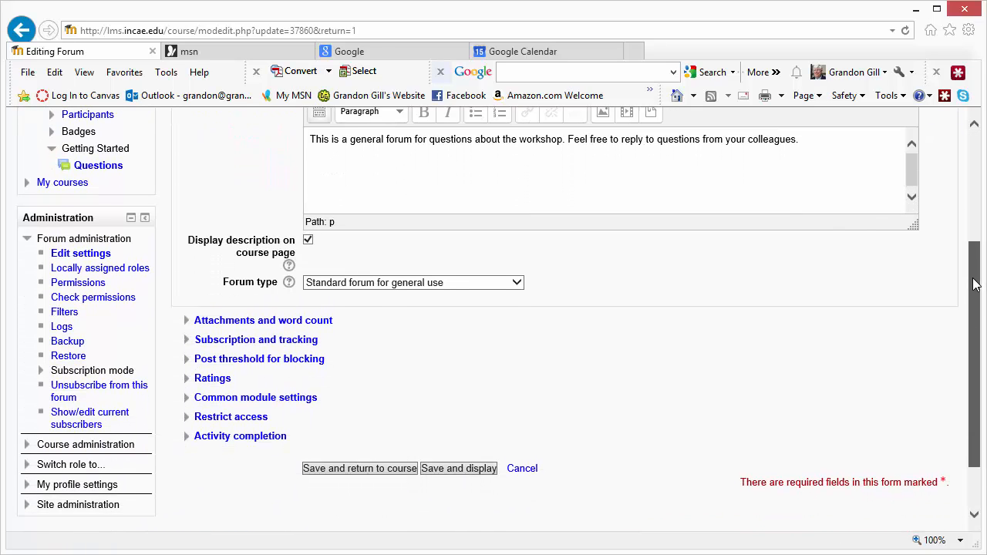
pyautogui.scroll(-3)
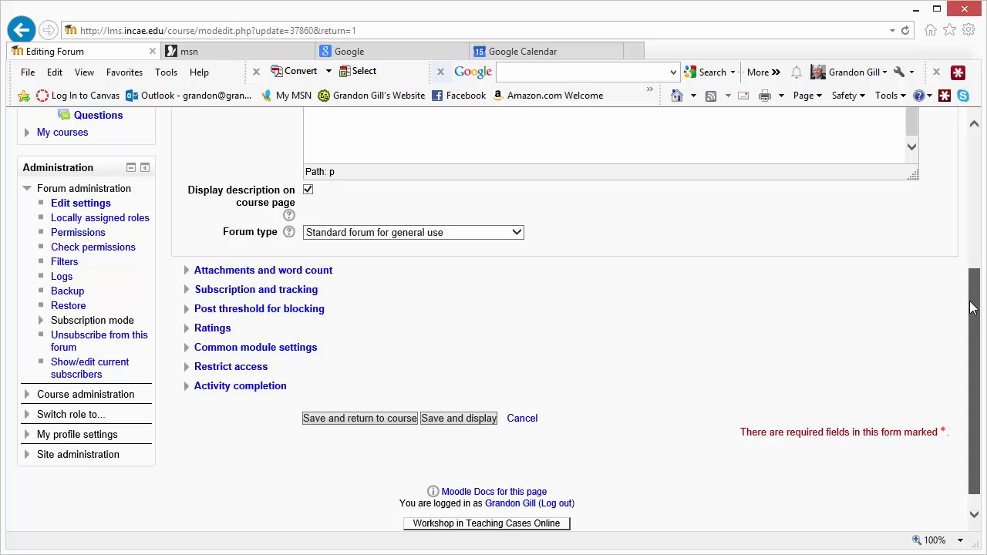
pyautogui.click(212, 328)
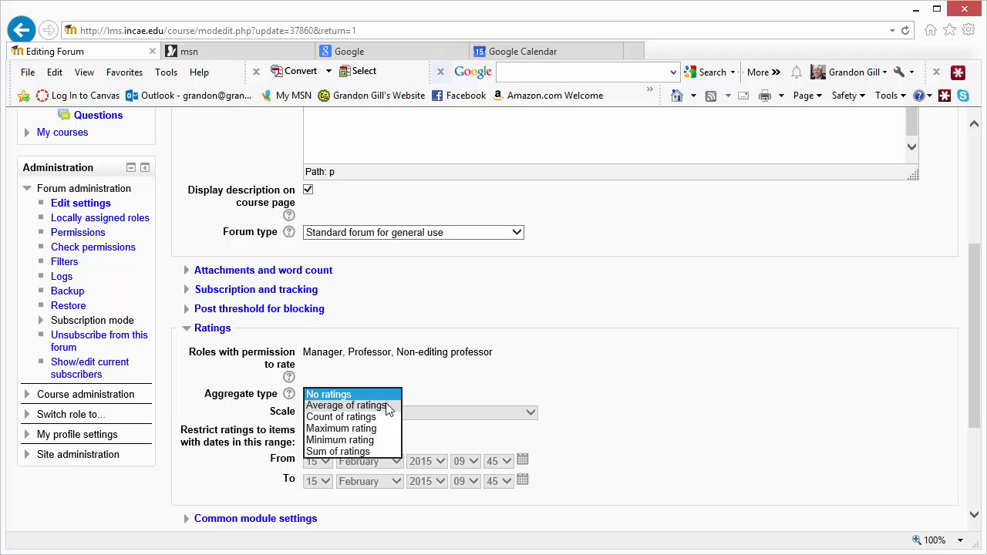
pyautogui.moveTo(341, 416)
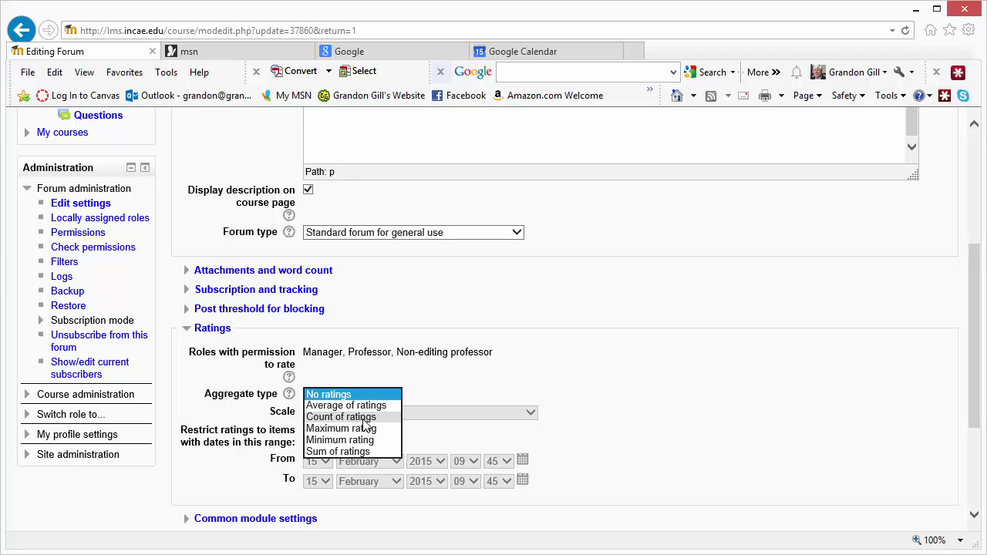
pyautogui.moveTo(357, 428)
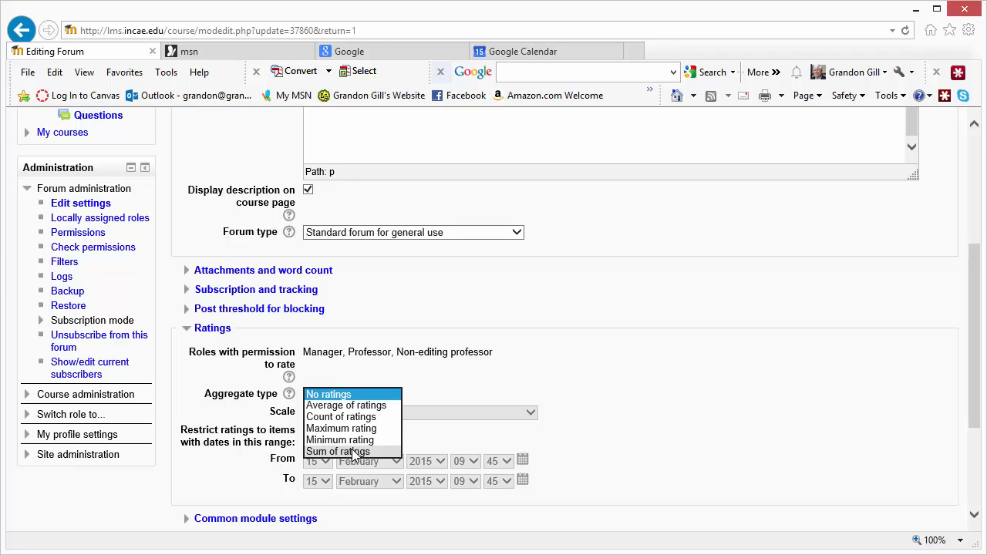
# Set forum ratings to Sum of ratings with a 10-point scale, then save and return
pyautogui.click(337, 451)
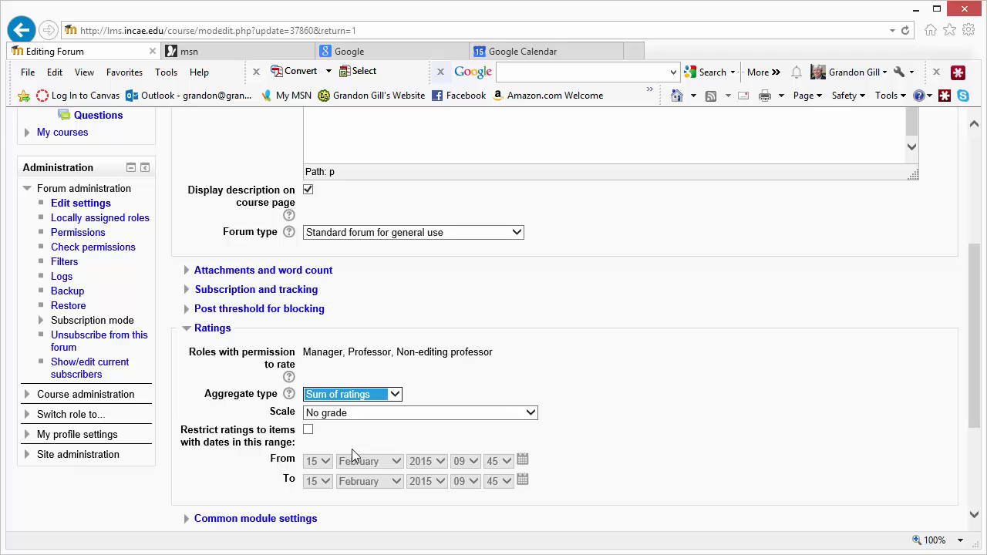
pyautogui.moveTo(585, 439)
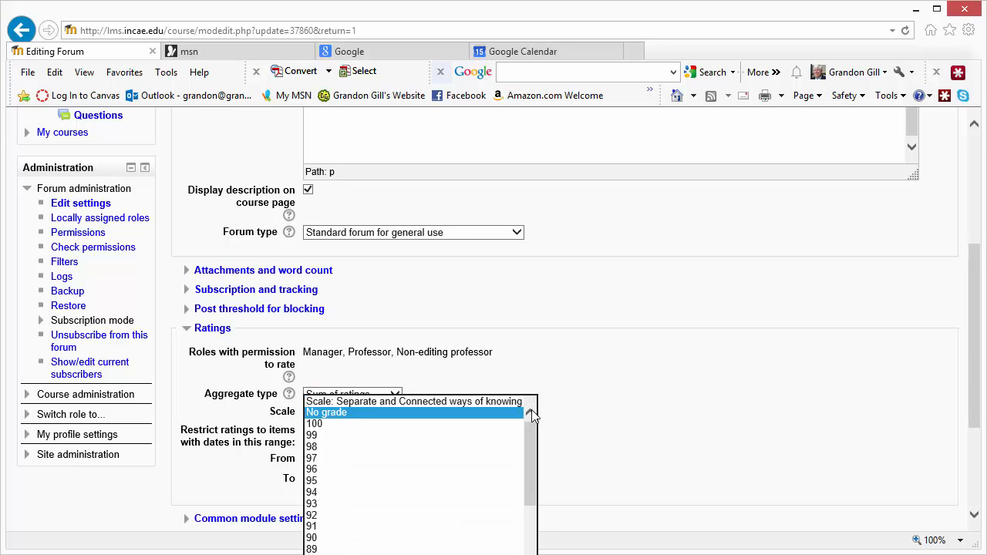
pyautogui.scroll(-3)
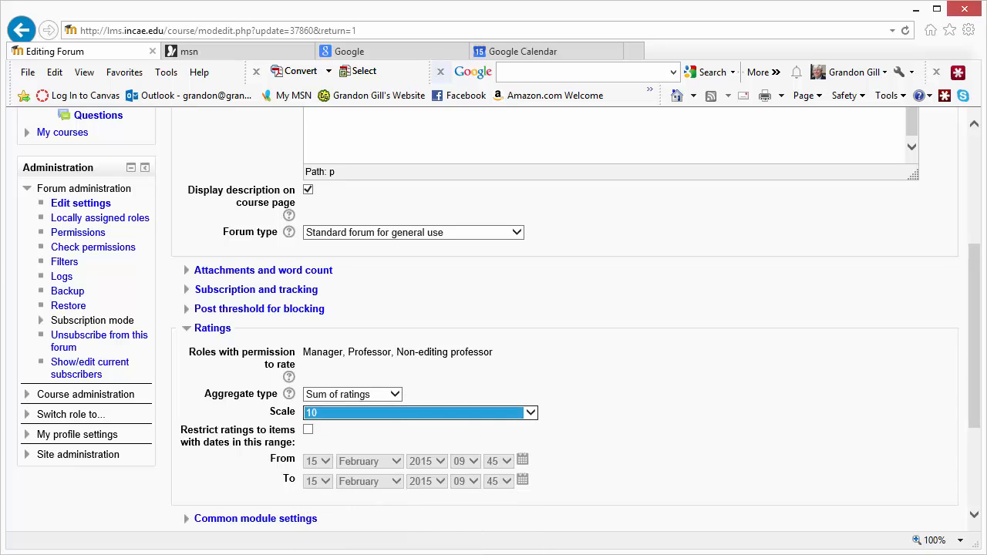
pyautogui.moveTo(544, 364)
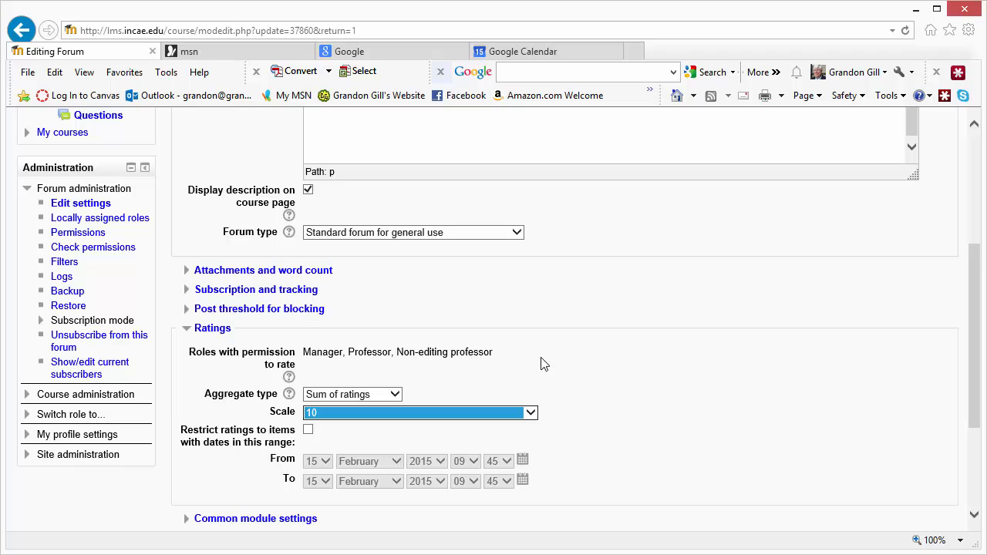
pyautogui.moveTo(504, 384)
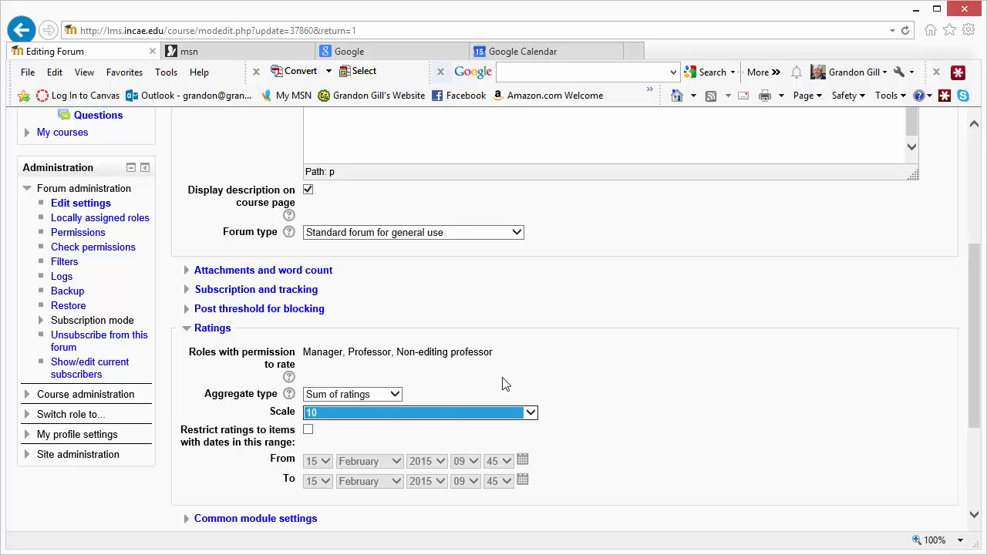
pyautogui.moveTo(631, 454)
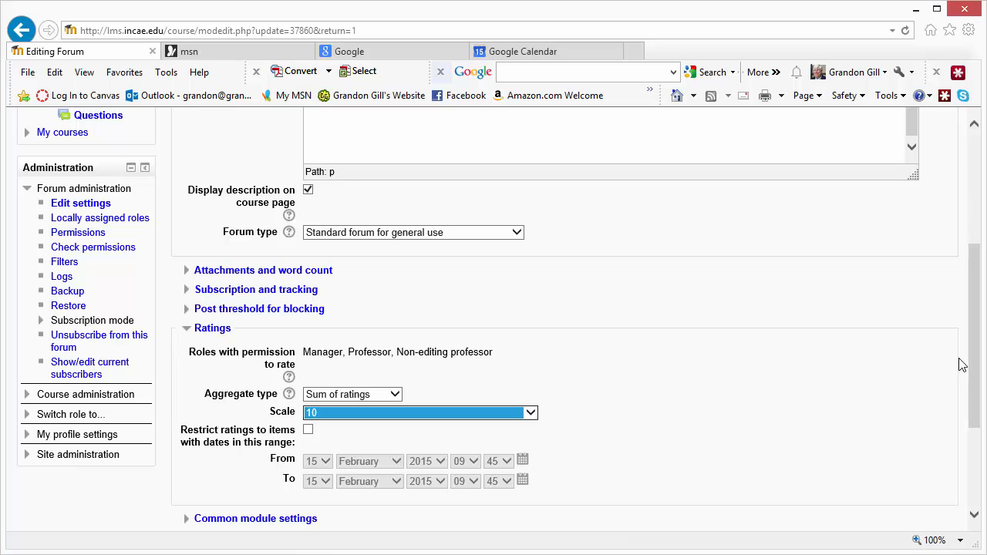
pyautogui.scroll(-3)
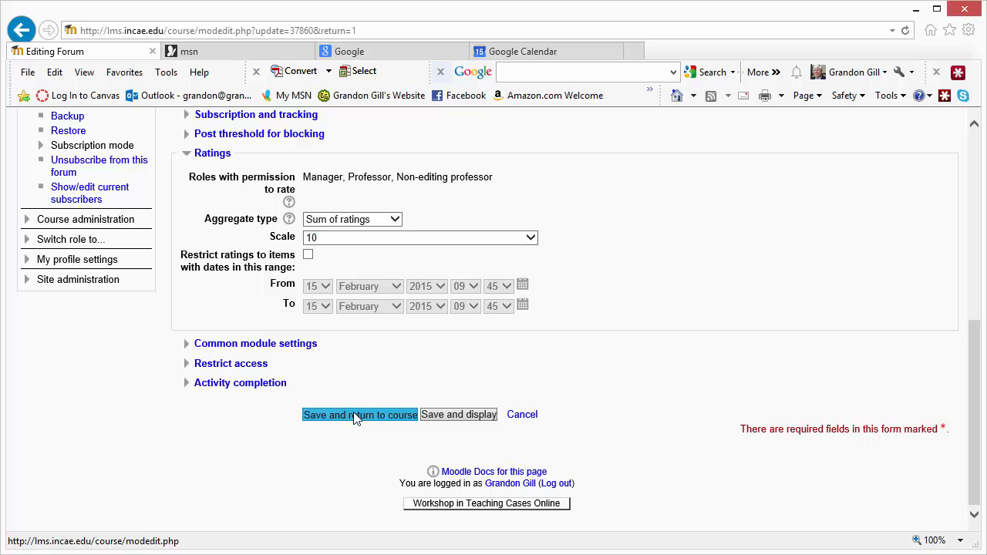
pyautogui.click(360, 415)
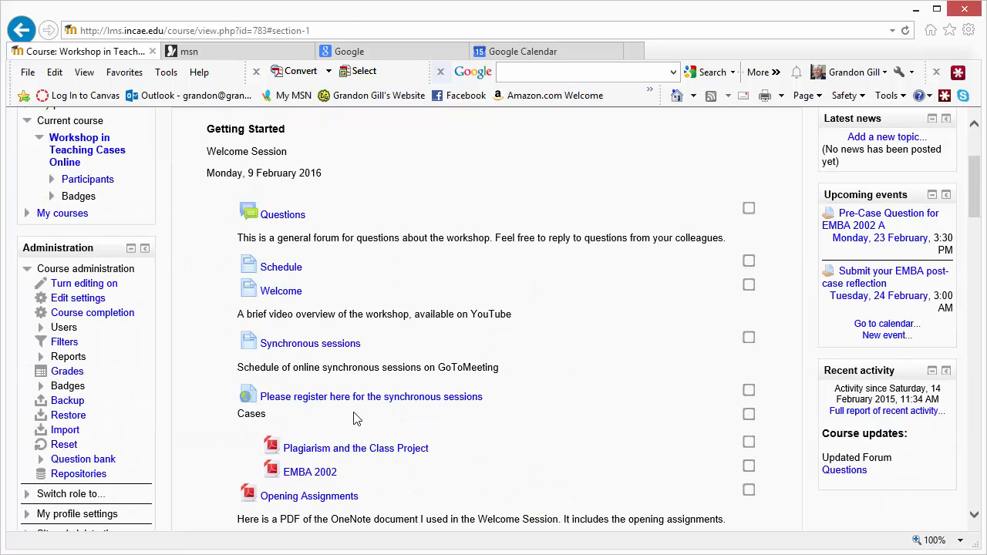
pyautogui.moveTo(154, 399)
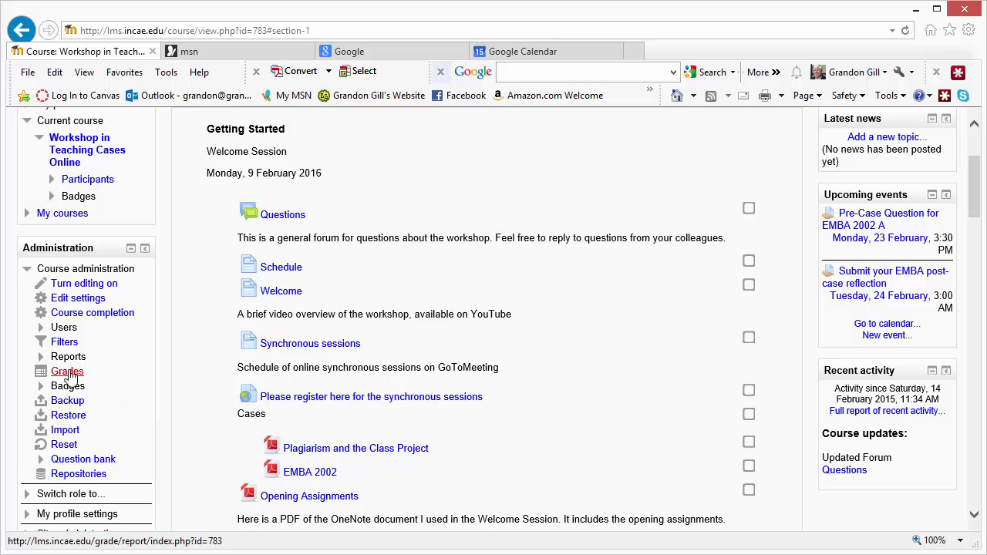
# Open course Grades and scroll the grader report through forum rating columns and Course total
pyautogui.click(67, 371)
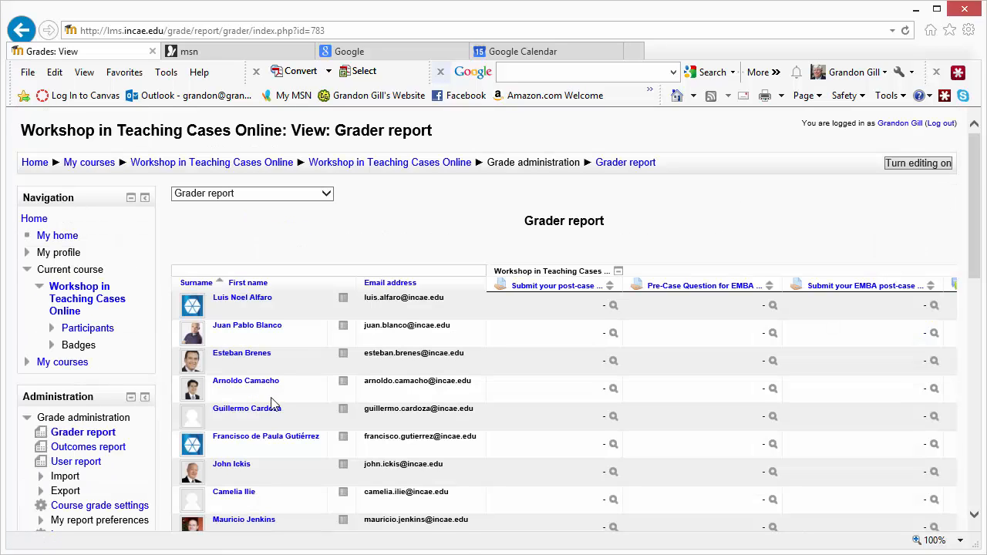
pyautogui.moveTo(756, 544)
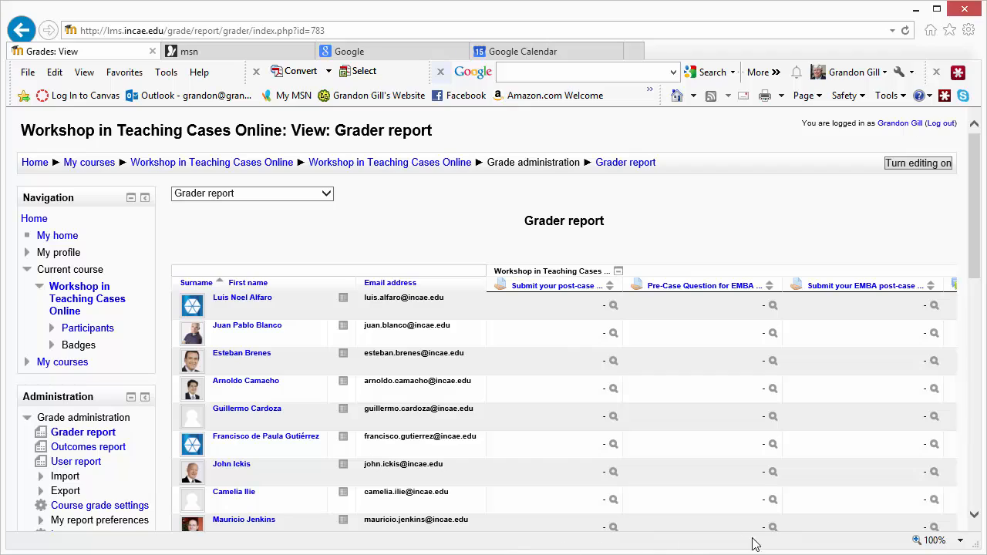
pyautogui.moveTo(934, 417)
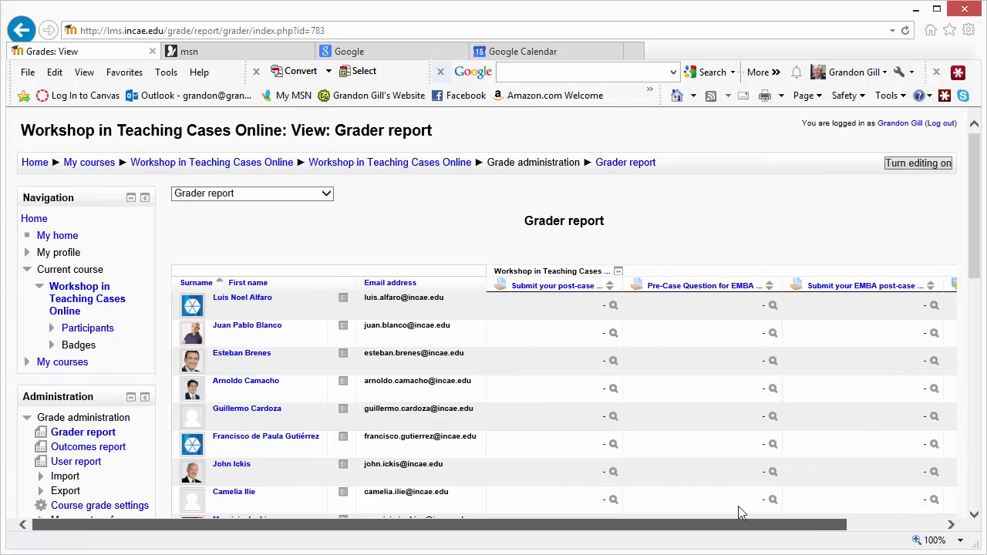
pyautogui.hscroll(3)
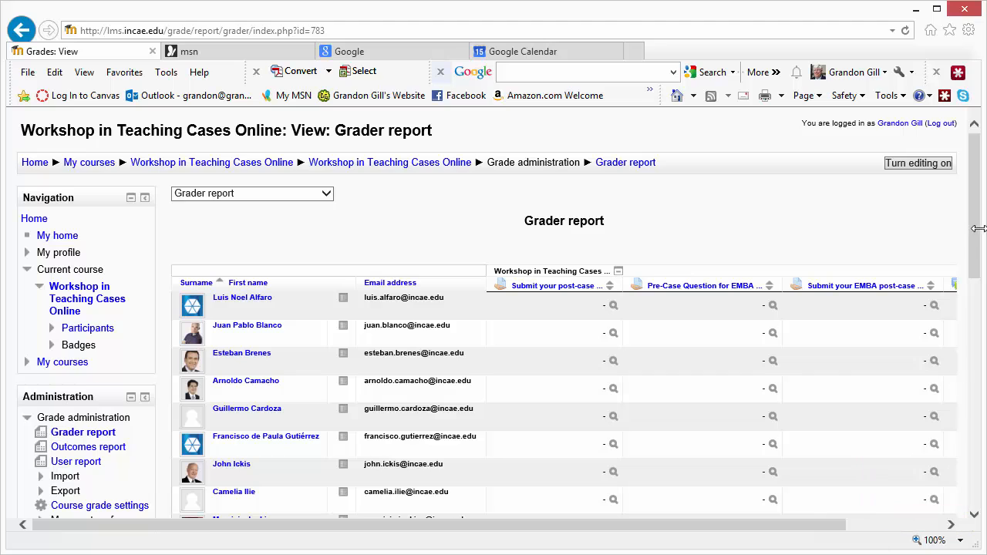
pyautogui.scroll(-3)
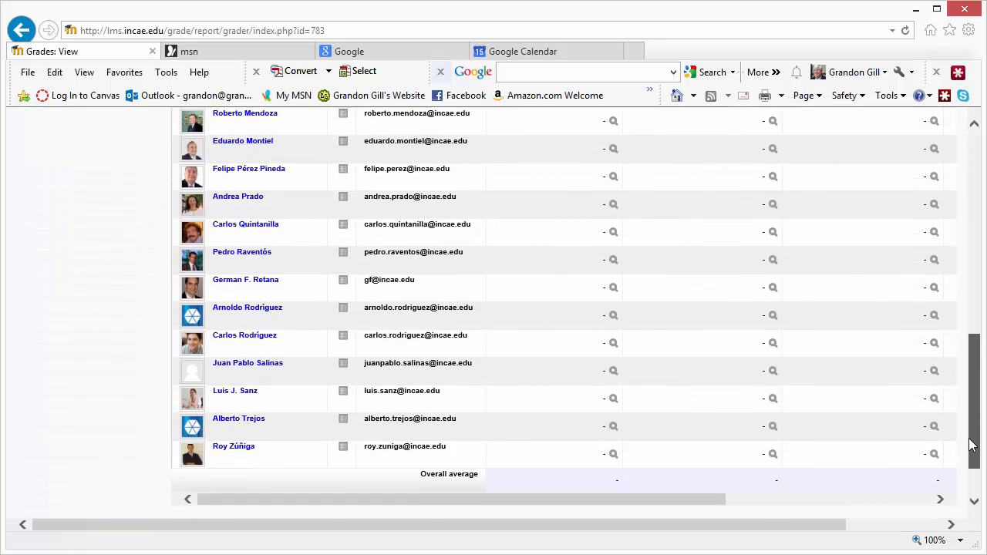
pyautogui.scroll(-3)
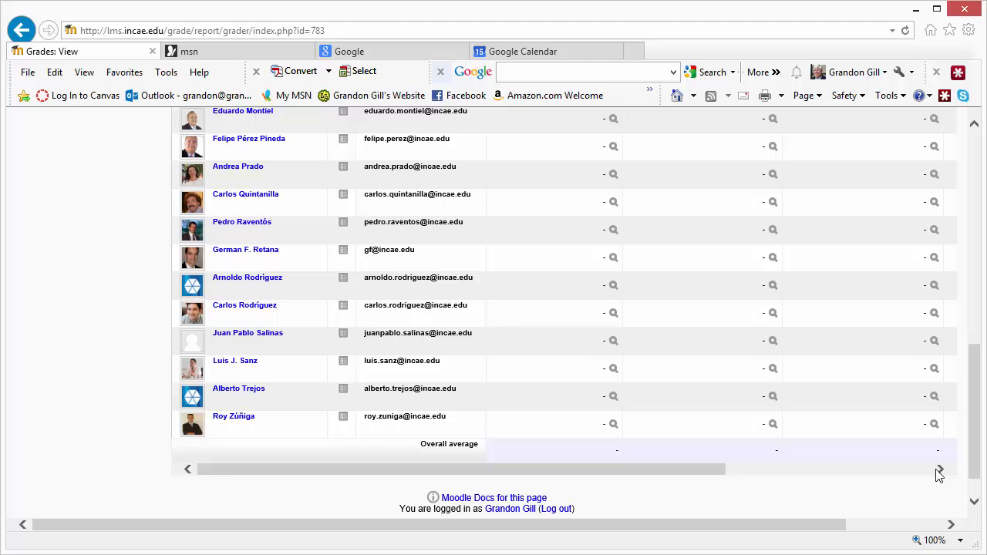
pyautogui.click(939, 469)
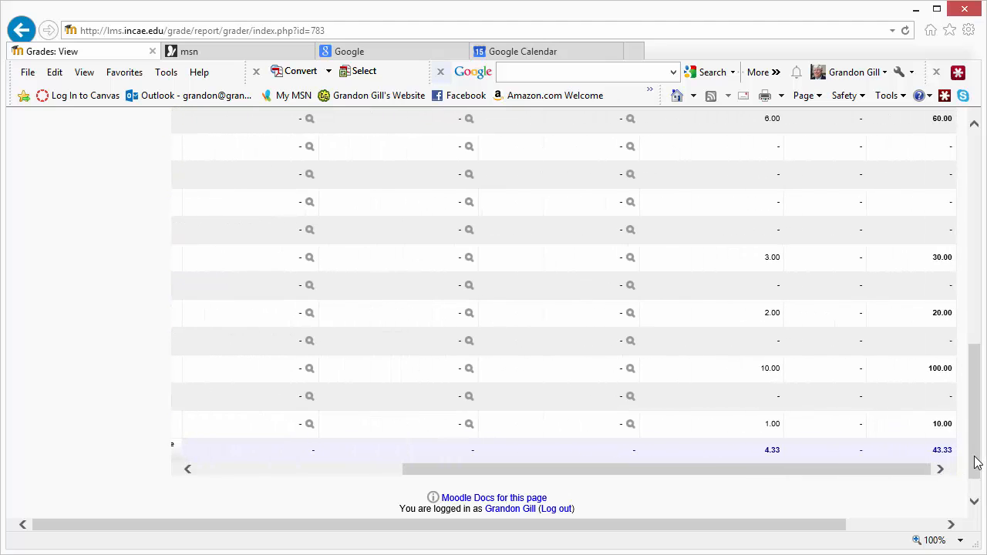
pyautogui.scroll(3)
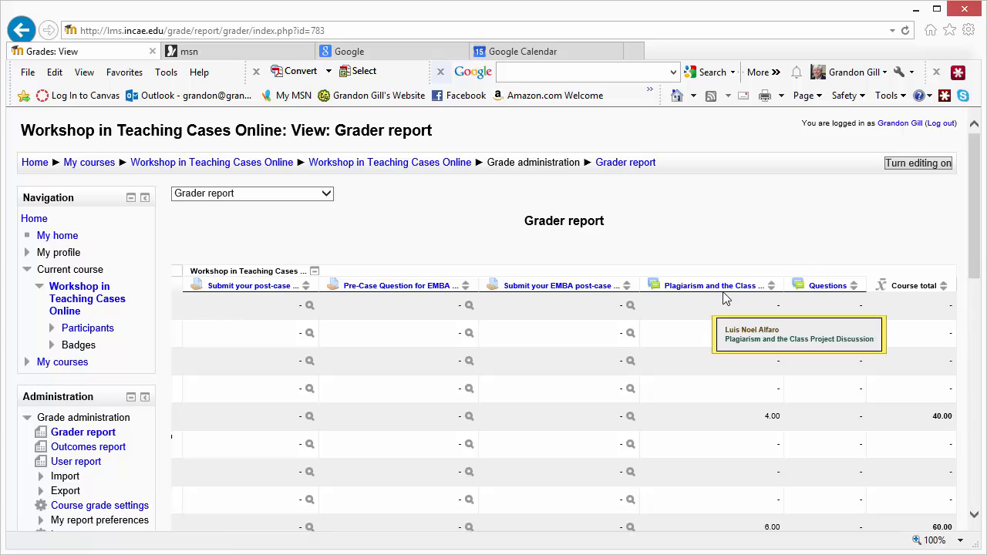
pyautogui.moveTo(760, 482)
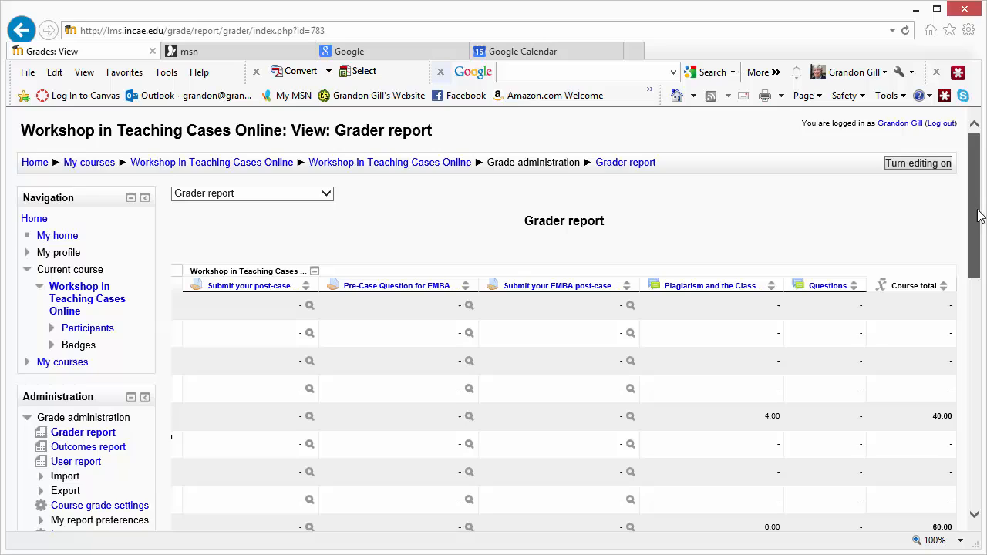
pyautogui.scroll(-3)
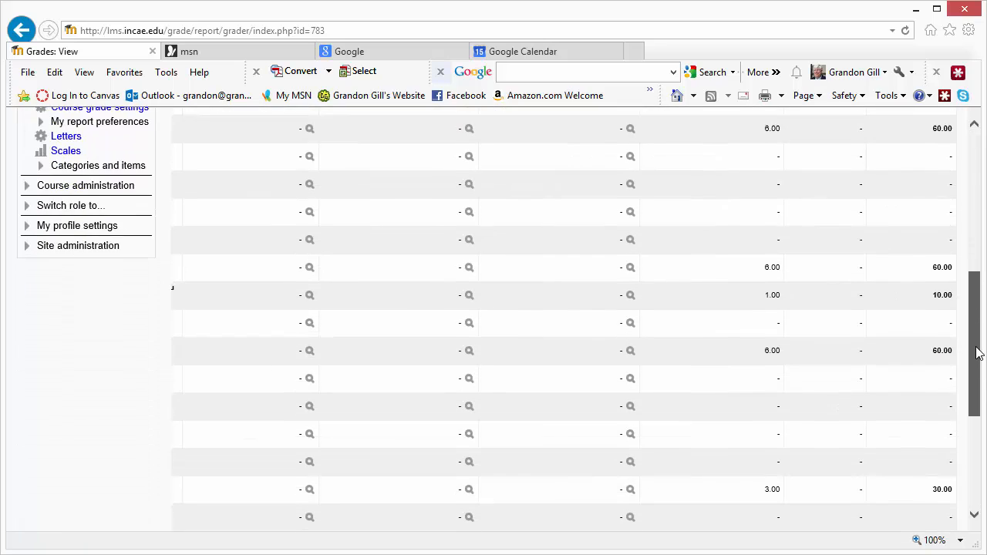
pyautogui.scroll(-3)
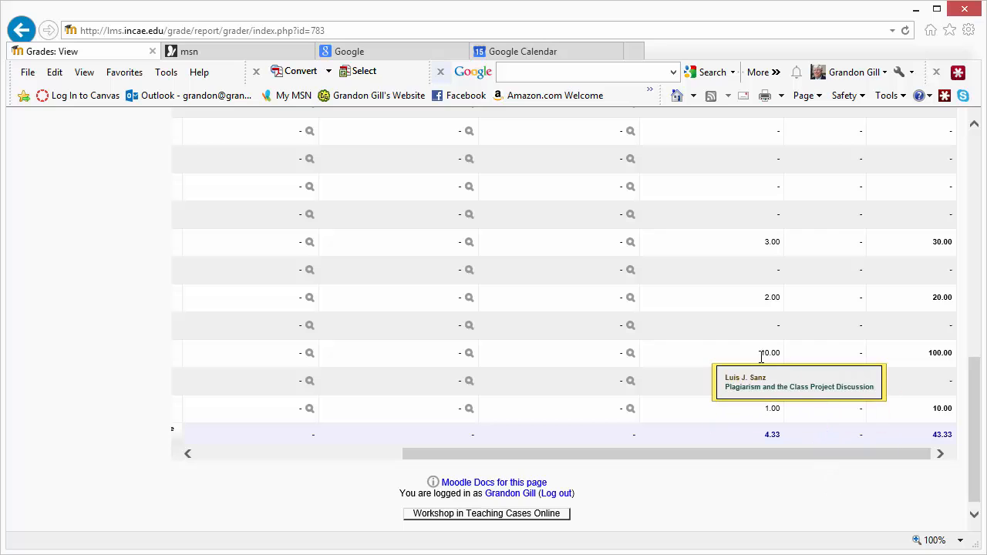
pyautogui.moveTo(973, 434)
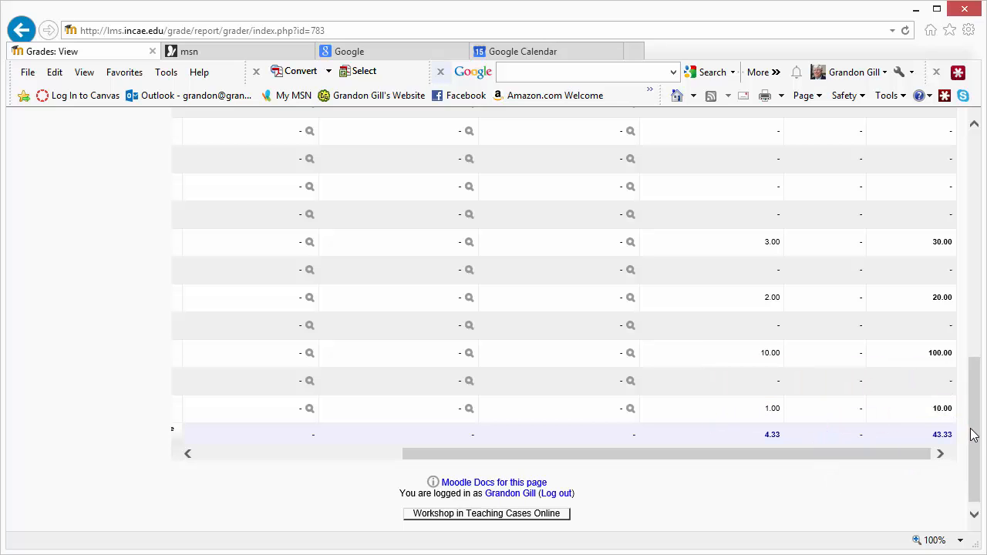
pyautogui.scroll(3)
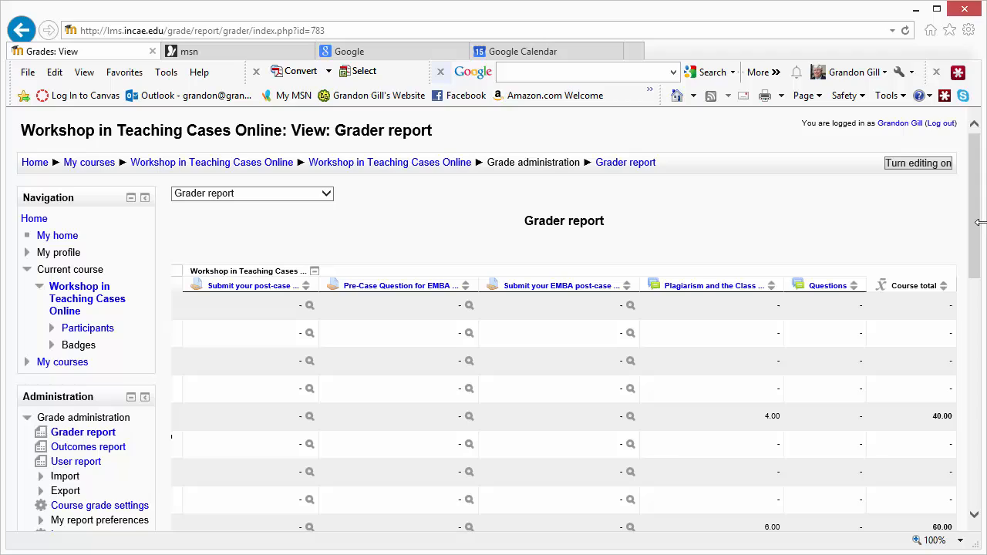
pyautogui.moveTo(858, 157)
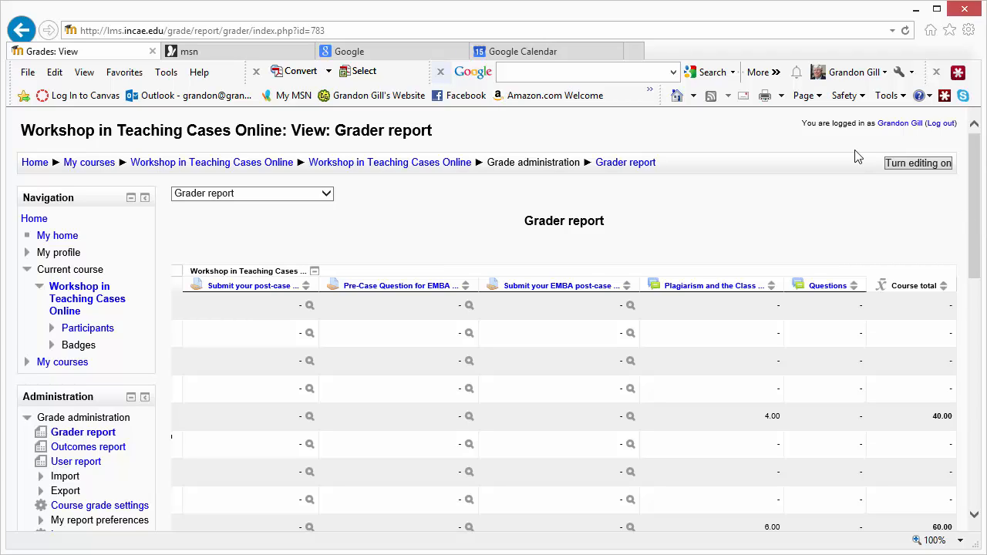